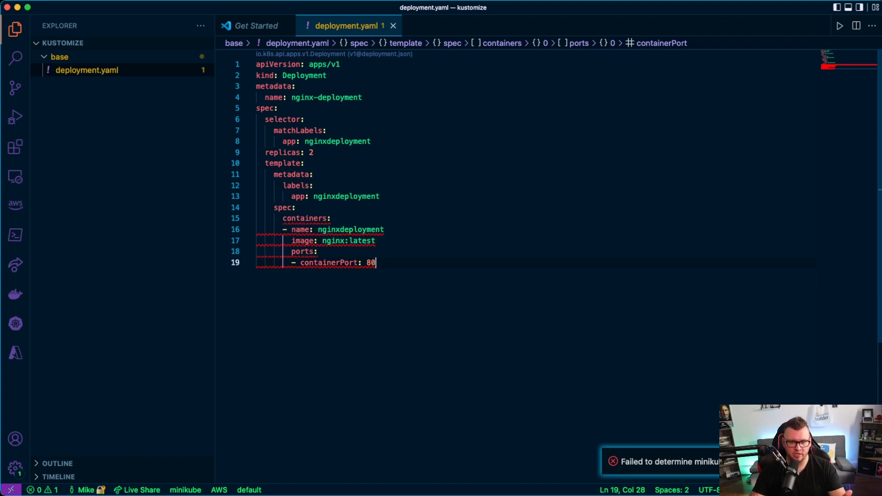
Start a new file inside the base folder alongside deployment.yaml.
{"action": "left_click", "coordinate": [162, 43]}
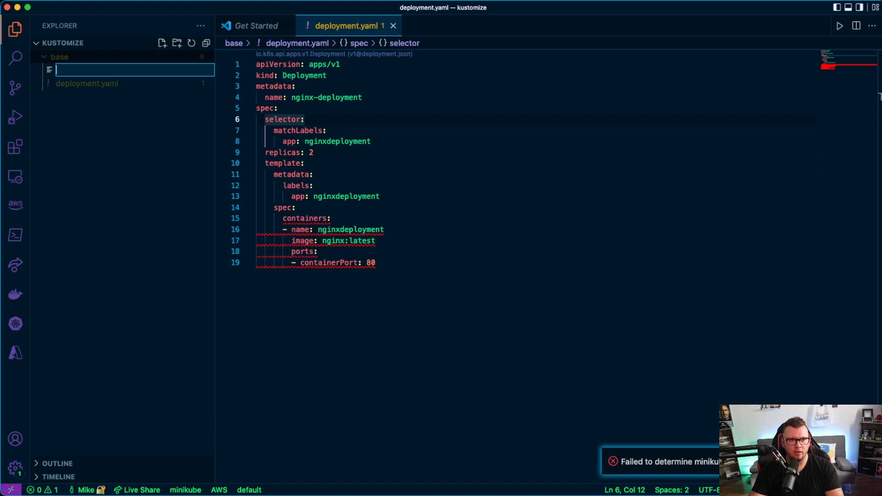